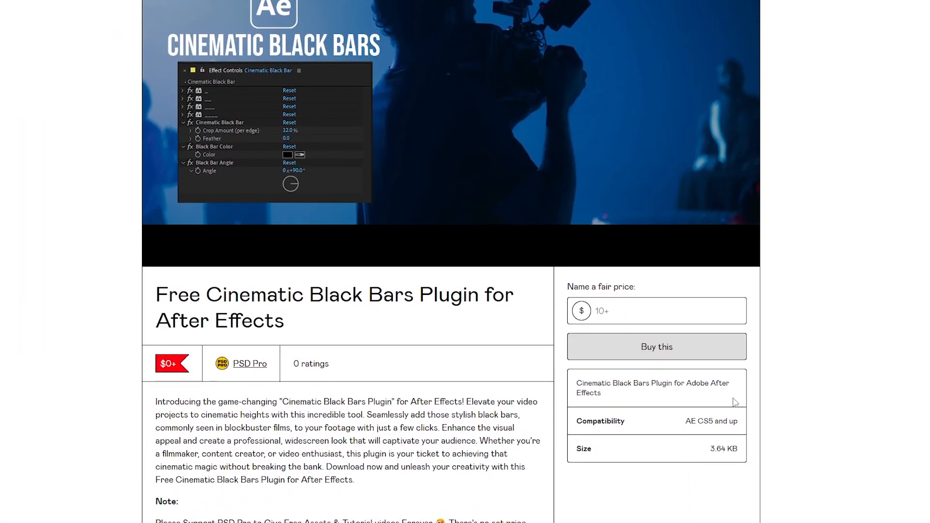
Step: Claim the Cinematic Black Bars plugin on Gumroad for $0 and download AE_Cinematic_Black_Bars_v1.0
{"action": "left_click", "coordinate": [655, 309]}
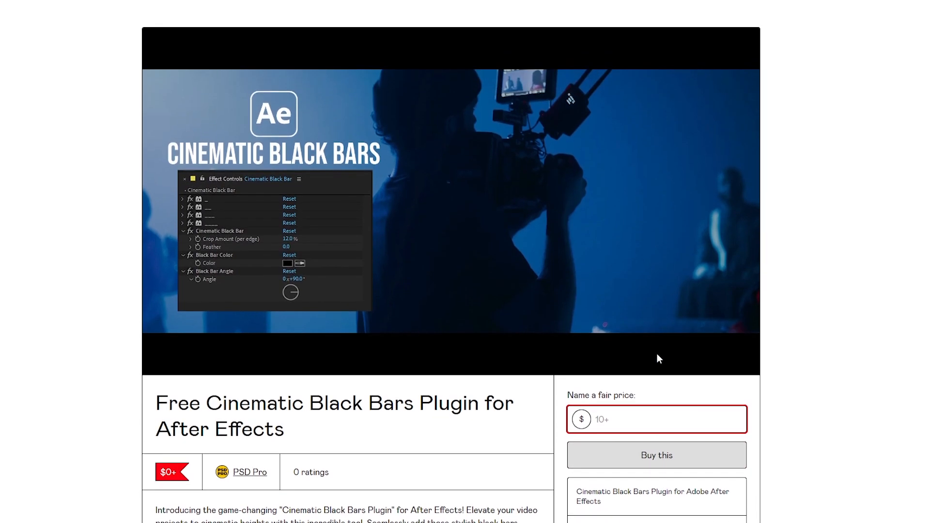
{"action": "scroll", "scroll_direction": "down", "scroll_amount": 3}
{"action": "type", "text": "0"}
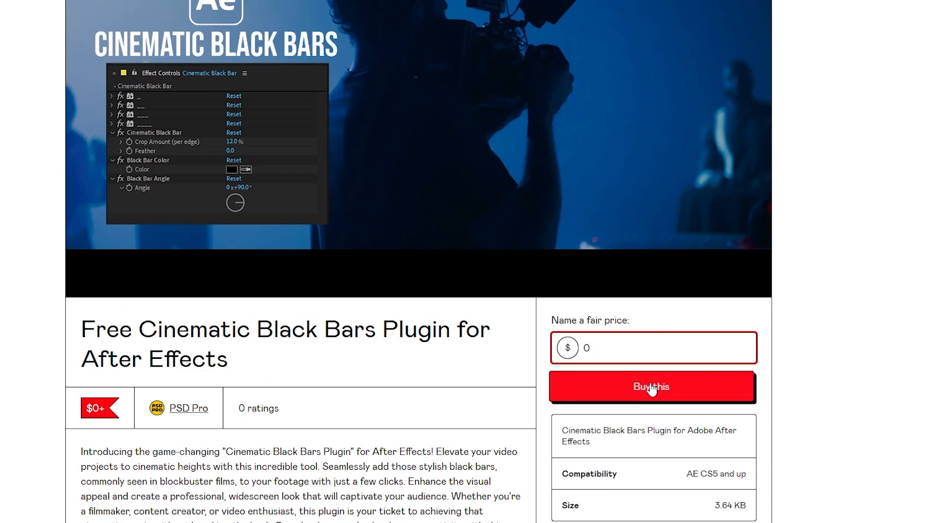
{"action": "left_click", "coordinate": [650, 386]}
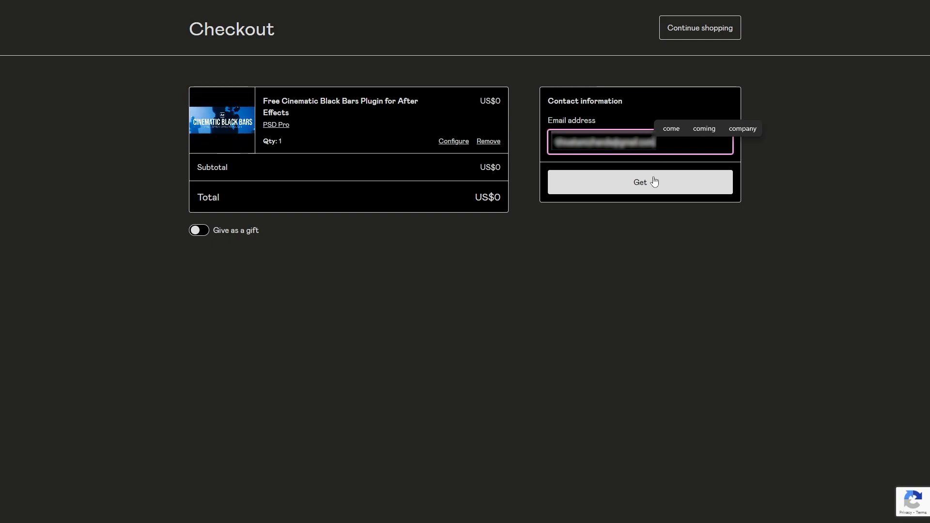
{"action": "left_click", "coordinate": [640, 182]}
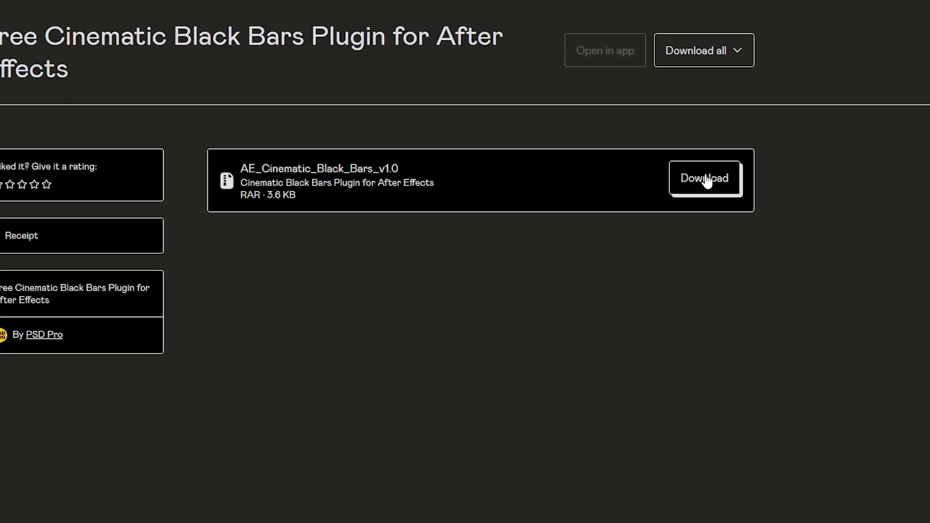
{"action": "left_click", "coordinate": [703, 179]}
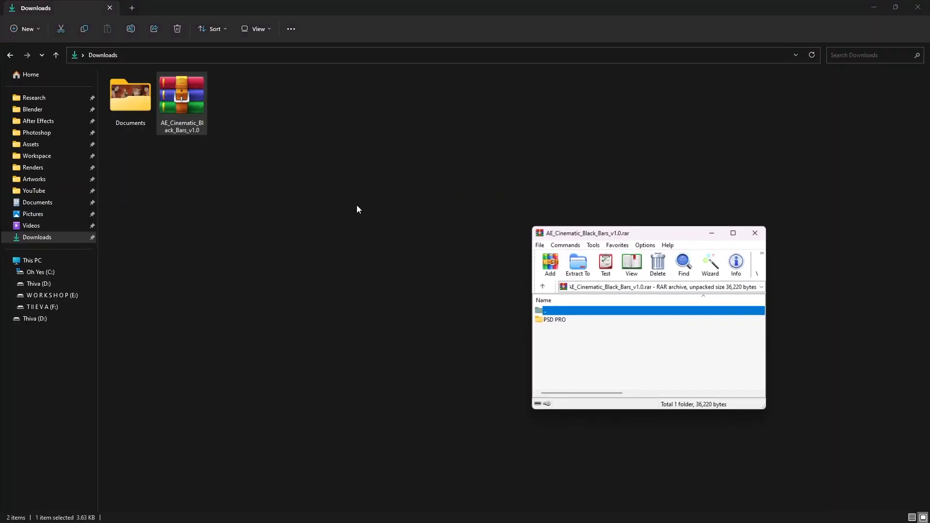
Step: Put the PSD PRO folder in After Effects 2023 User Presets, replacing Cinematic Black Bars.ffx
{"action": "left_click_drag", "start_coordinate": [598, 232], "coordinate": [442, 167]}
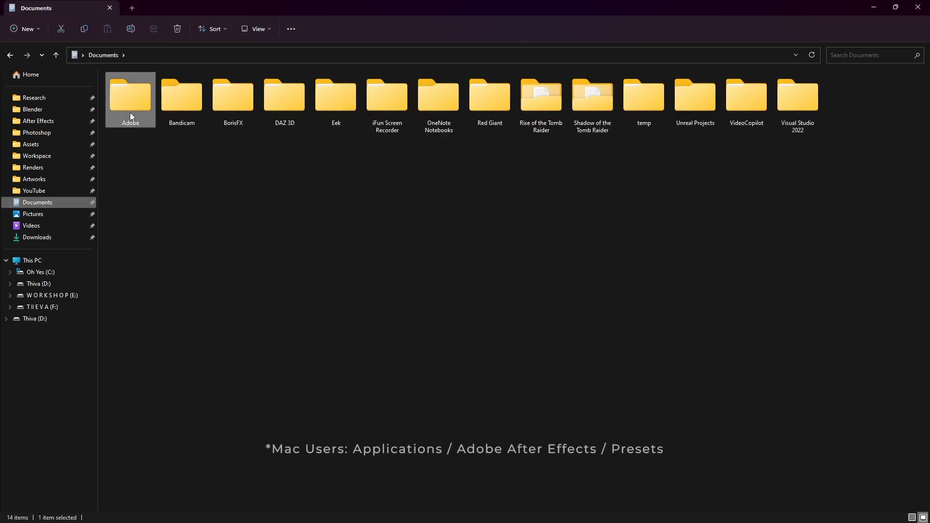
{"action": "double_click", "coordinate": [130, 95]}
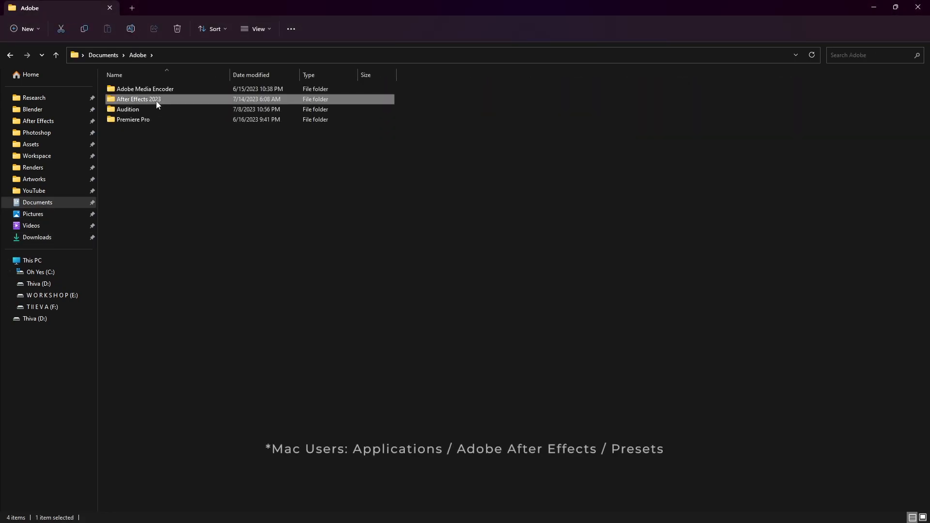
{"action": "double_click", "coordinate": [138, 99]}
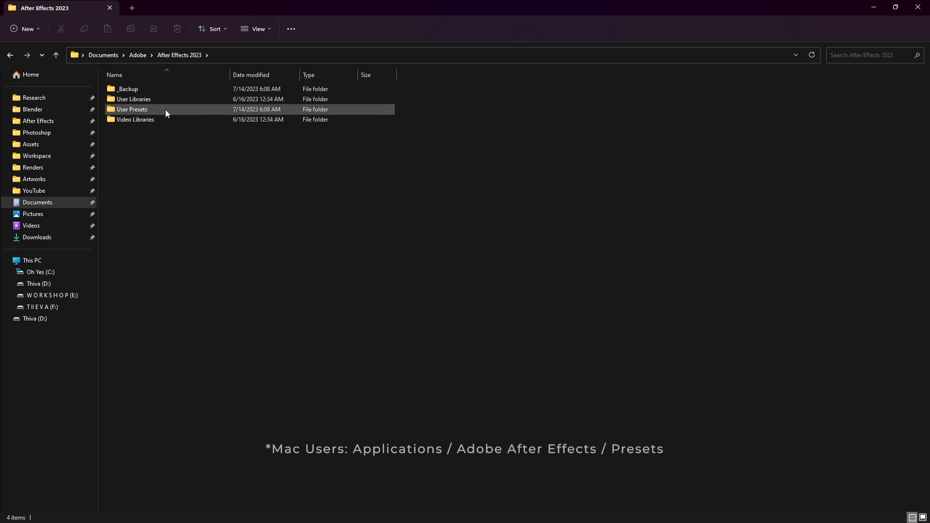
{"action": "double_click", "coordinate": [132, 109]}
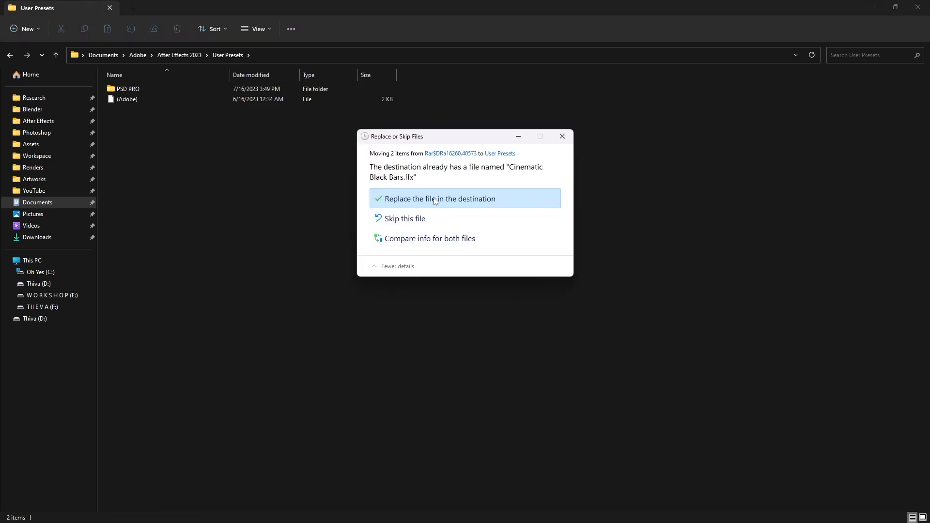
{"action": "left_click", "coordinate": [437, 199]}
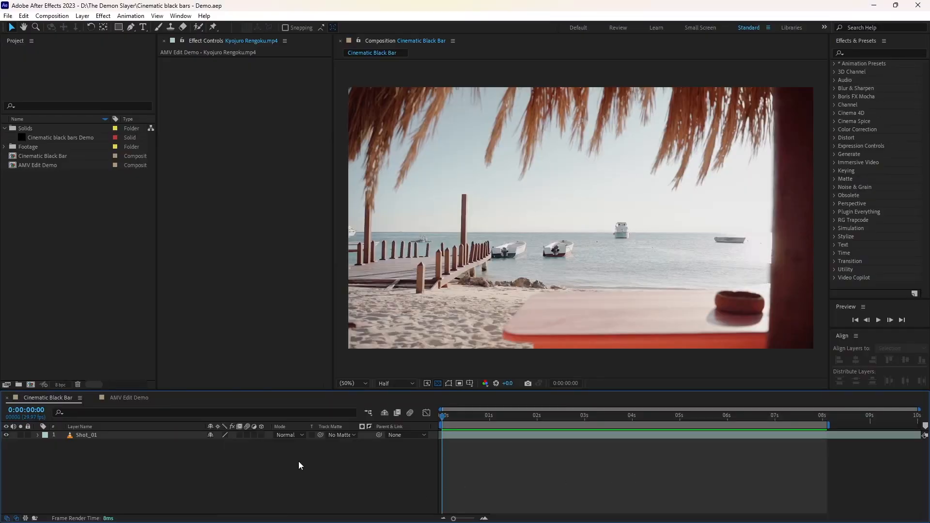
Step: Create a 1920x1080 black solid layer named 'Cinematic Black Bars' in the composition
{"action": "right_click", "coordinate": [300, 465]}
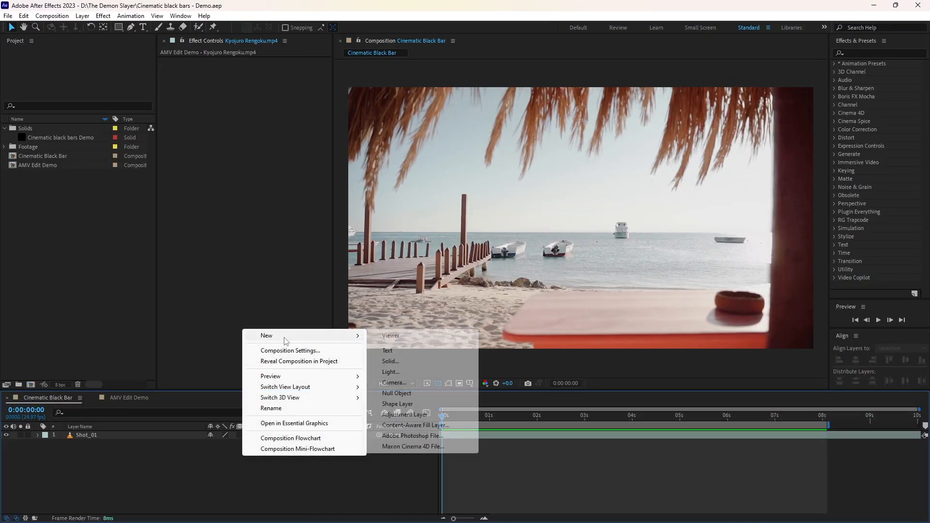
{"action": "left_click", "coordinate": [390, 361]}
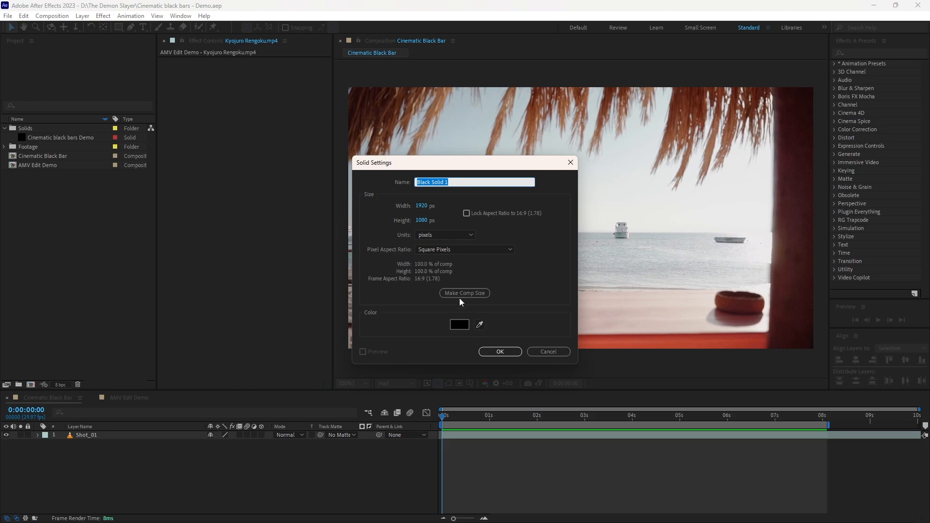
{"action": "type", "text": "C"}
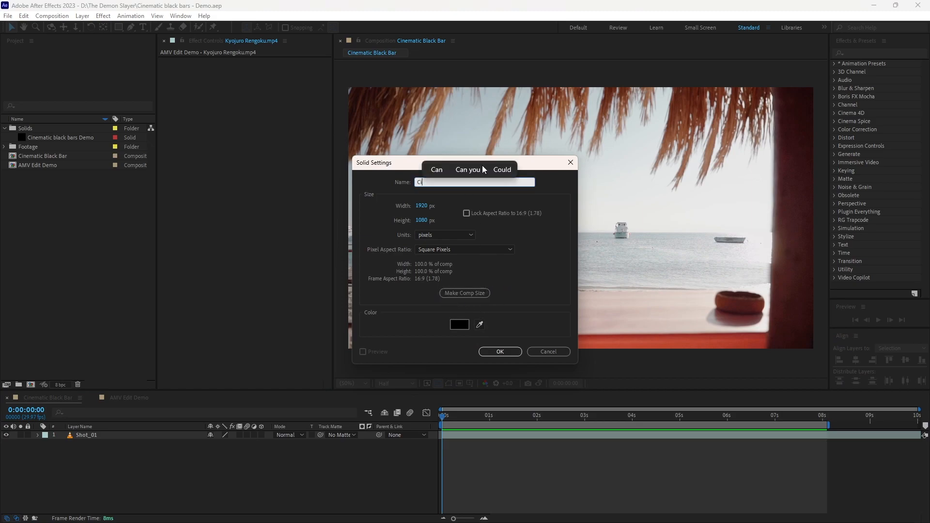
{"action": "type", "text": "Cinematic Black Bars"}
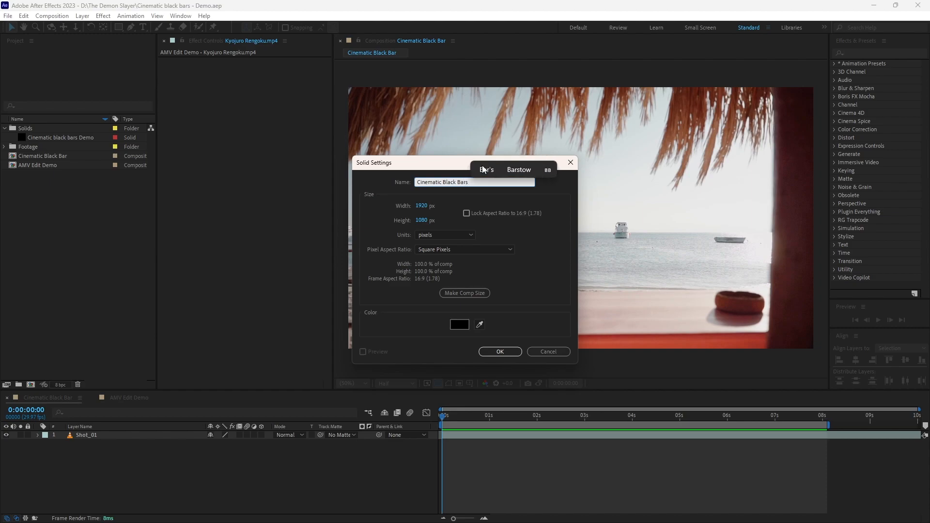
{"action": "left_click", "coordinate": [499, 351]}
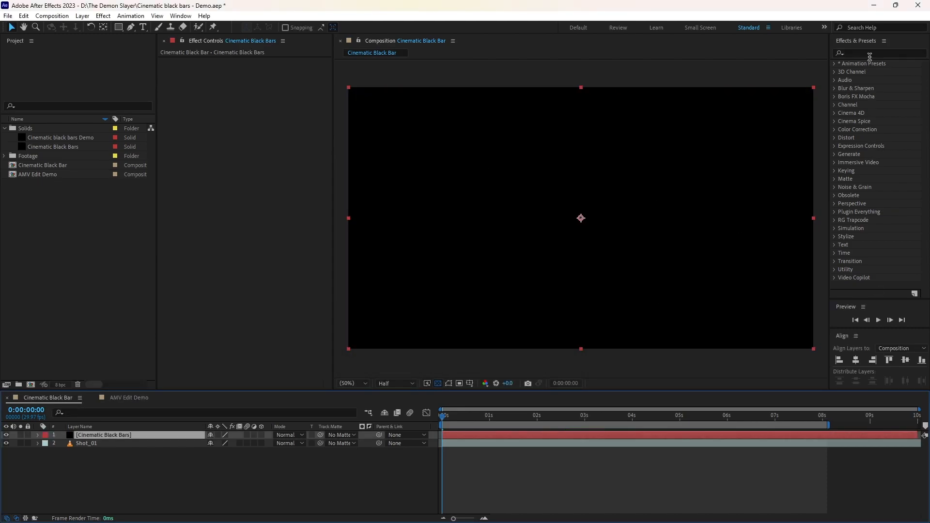
Step: Search Effects & Presets for 'black' and expand the Cinematic Black Bars preset's properties on the solid
{"action": "type", "text": "black"}
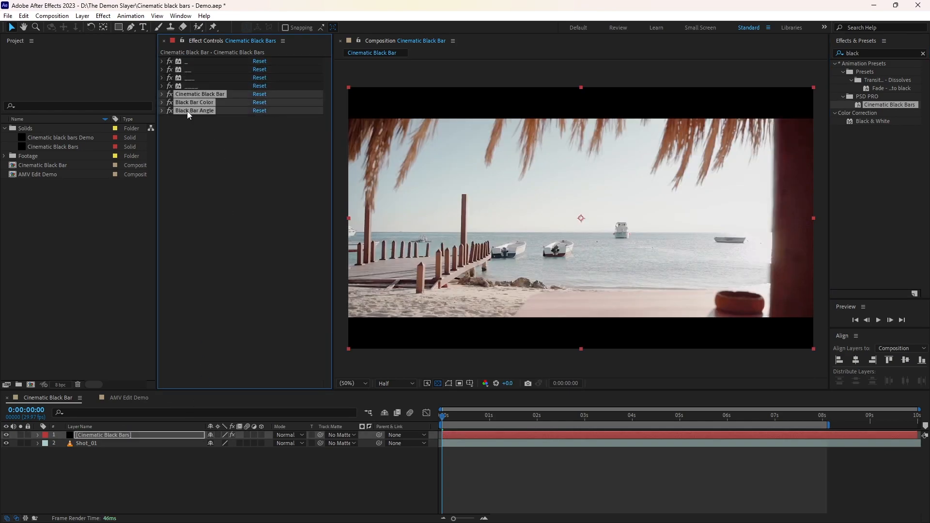
{"action": "left_click", "coordinate": [161, 94]}
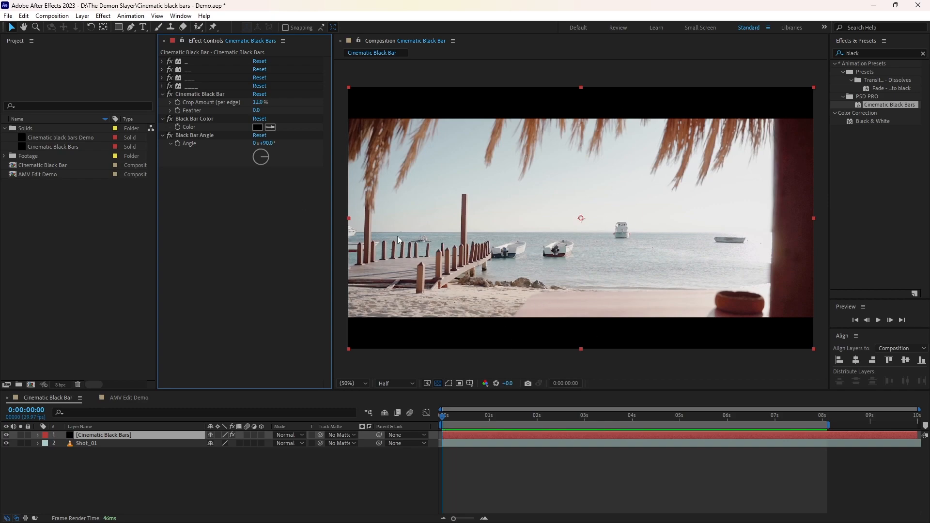
{"action": "mouse_move", "coordinate": [273, 106]}
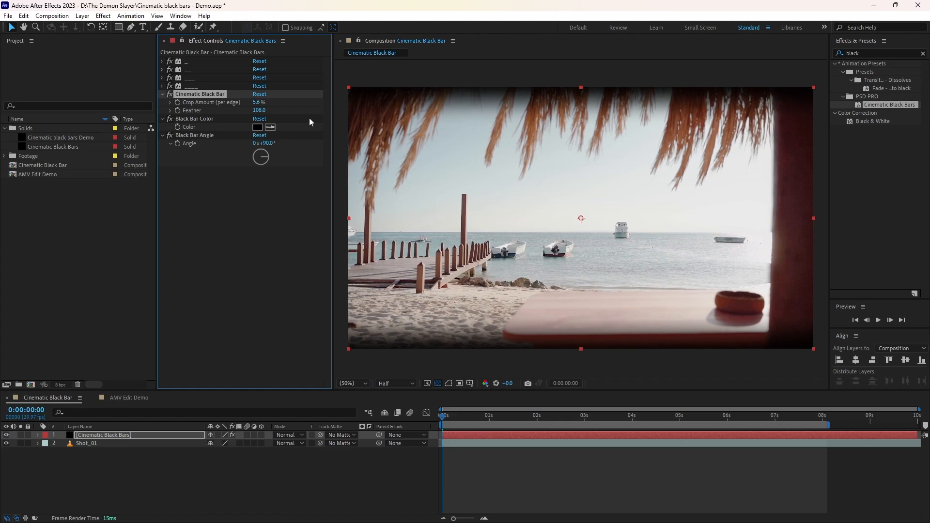
{"action": "mouse_move", "coordinate": [566, 212]}
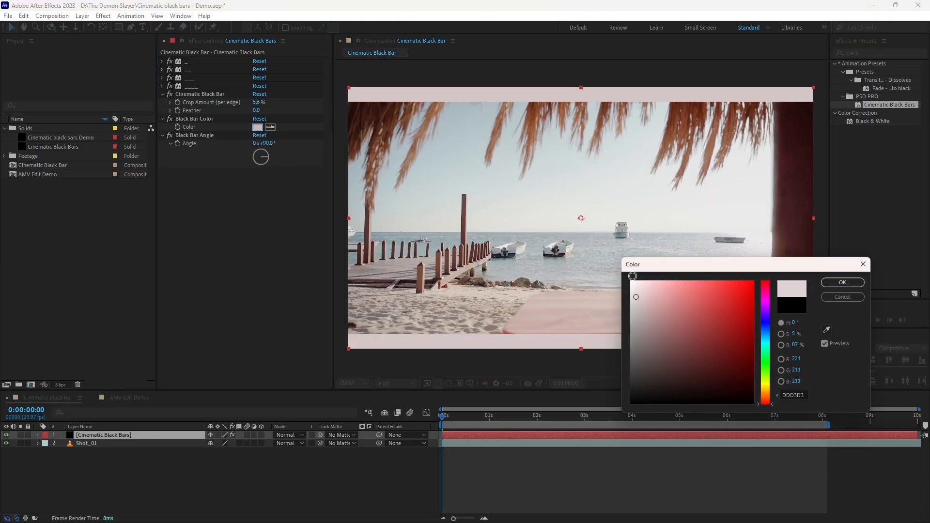
Step: Give the letterbox bars hard edges, a 16.2% crop, and pure black 000000 colour
{"action": "left_click", "coordinate": [703, 281]}
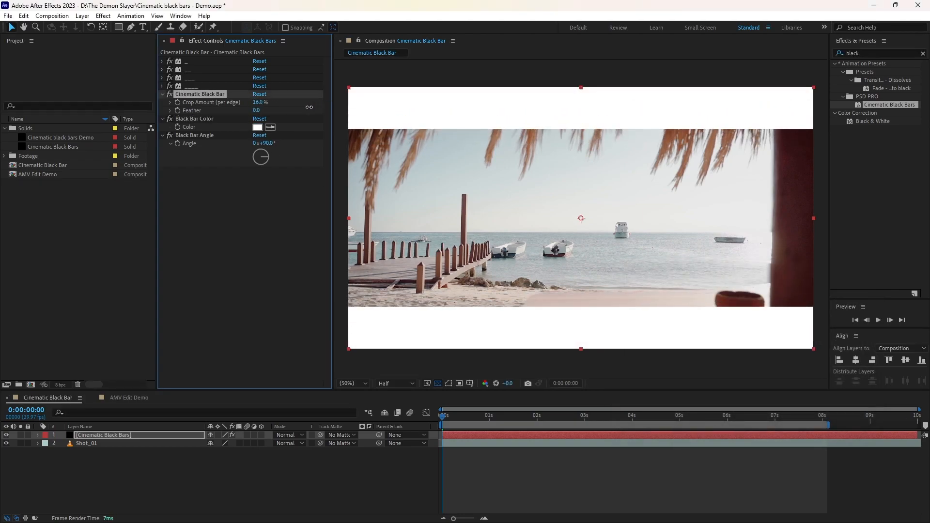
{"action": "left_click", "coordinate": [257, 126]}
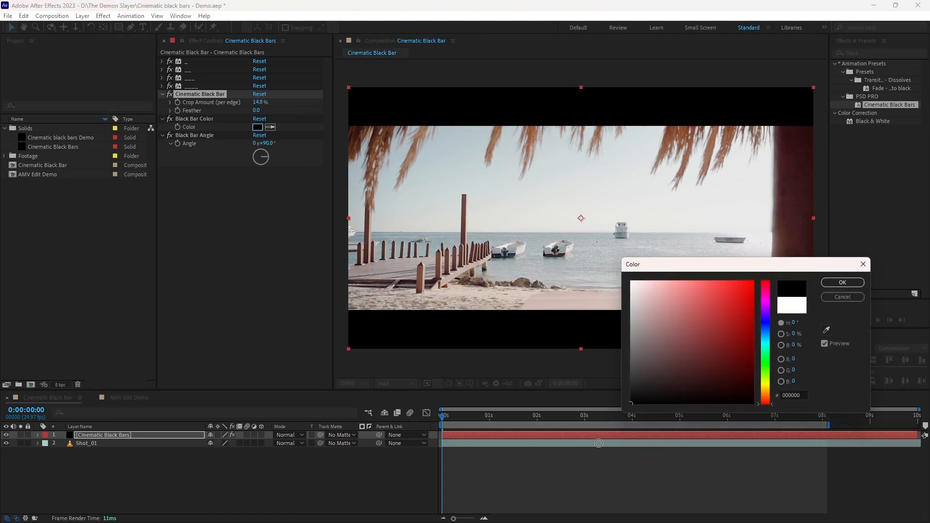
{"action": "left_click", "coordinate": [841, 282]}
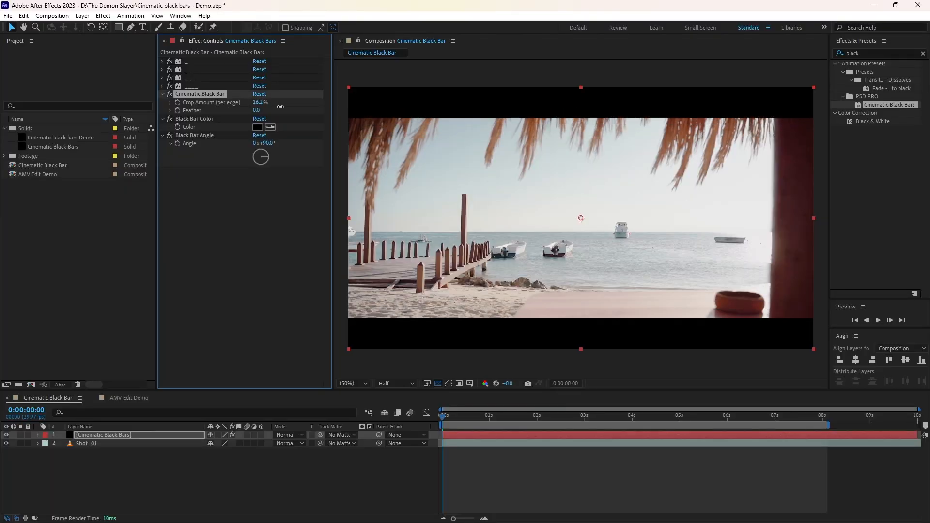
Step: Keyframe Crop Amount from 50% at 0s to 0.0 at about 20 frames, then preview
{"action": "left_click", "coordinate": [260, 102]}
{"action": "type", "text": "50"}
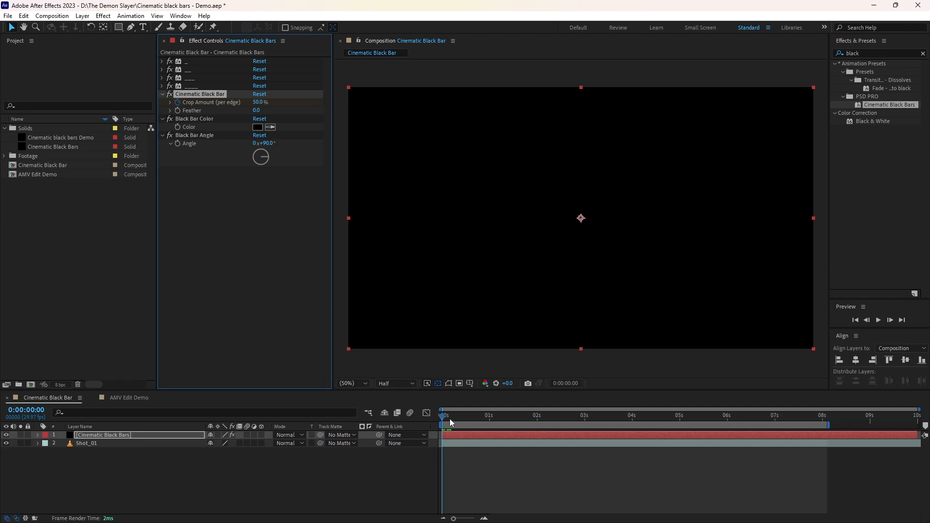
{"action": "left_click", "coordinate": [473, 415]}
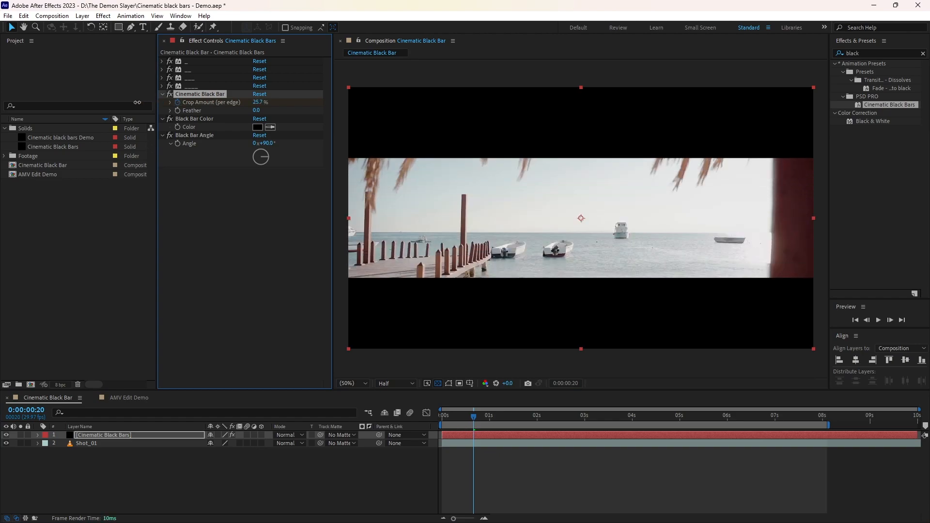
{"action": "type", "text": "0.0"}
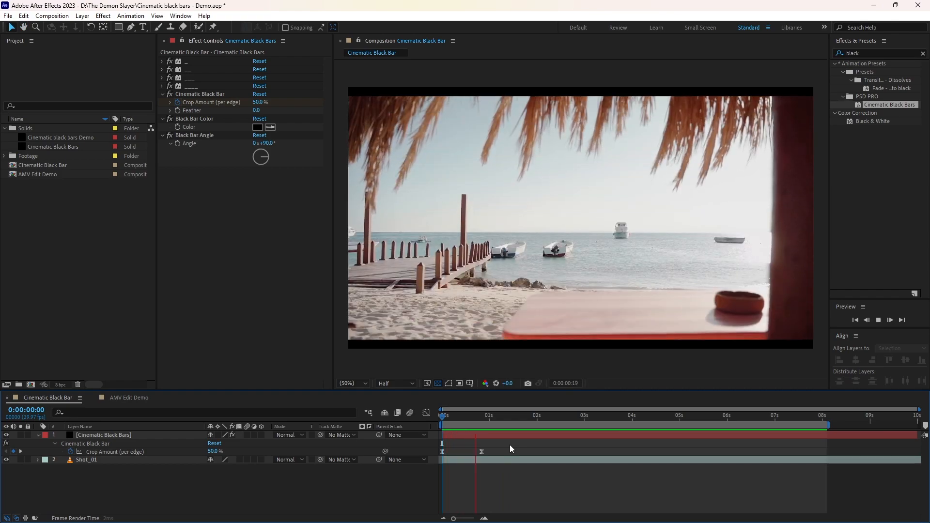
{"action": "left_click", "coordinate": [524, 415]}
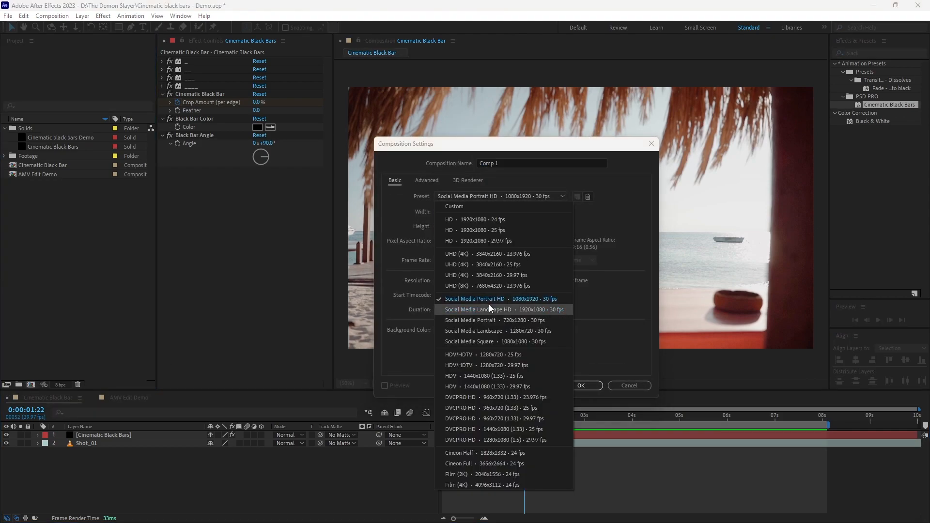
Step: Create a Social Media Portrait HD 1080x1920 composition for the sunset beach clip
{"action": "left_click", "coordinate": [475, 298]}
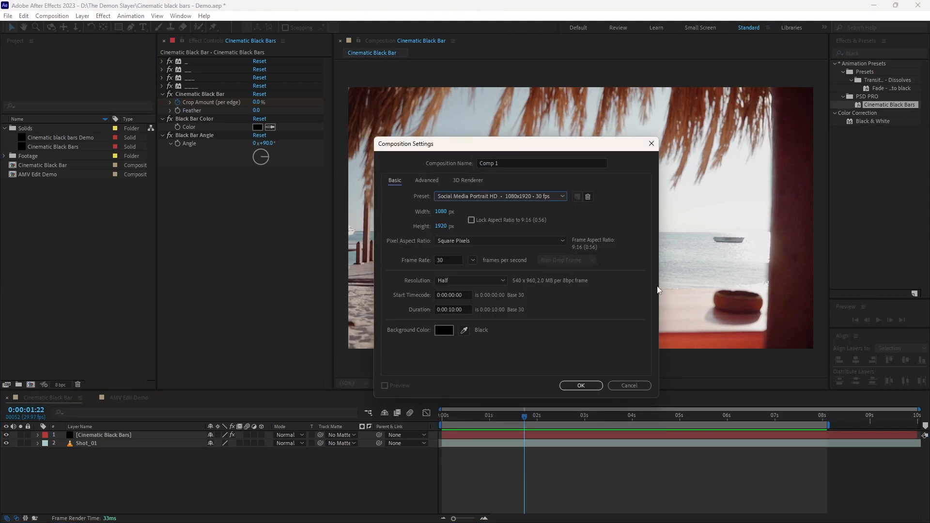
{"action": "left_click", "coordinate": [579, 386]}
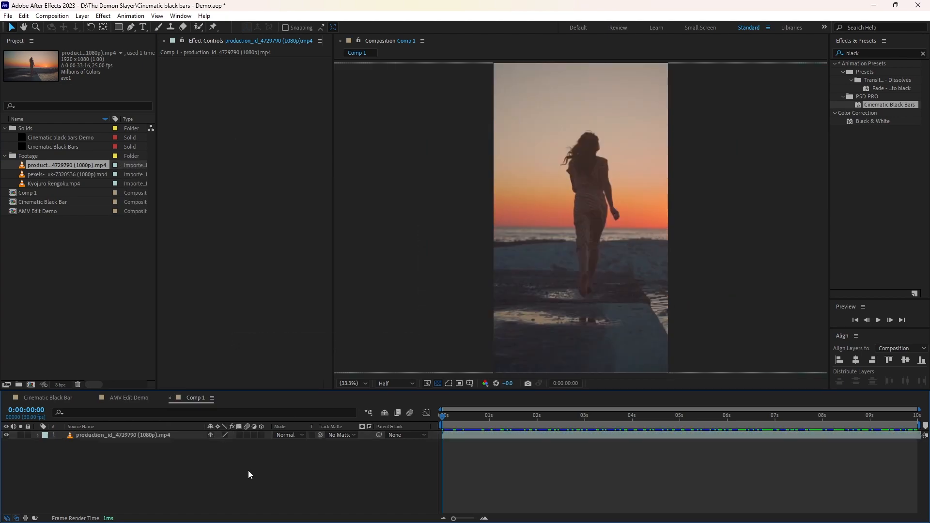
Step: Add a black 'Black Bar' solid to Comp 1 and expand its Cinematic Black Bars preset properties
{"action": "right_click", "coordinate": [249, 474]}
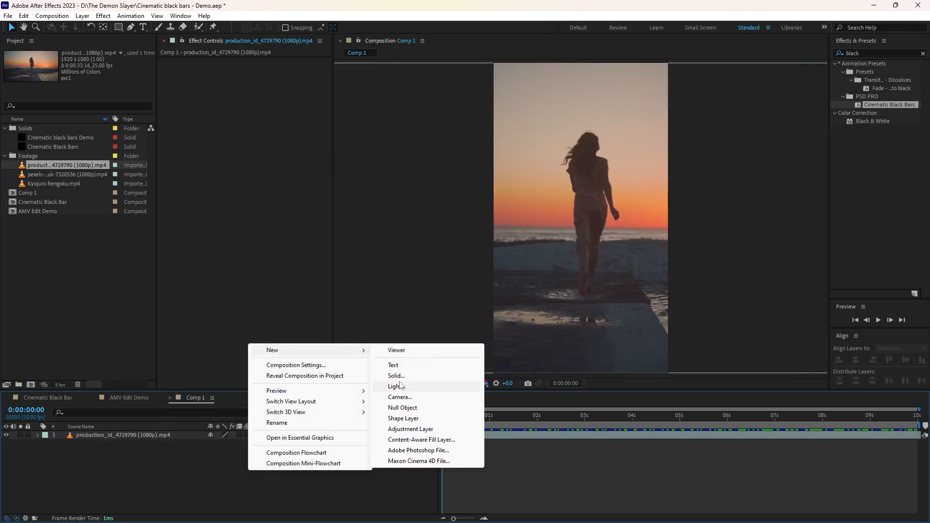
{"action": "left_click", "coordinate": [396, 375]}
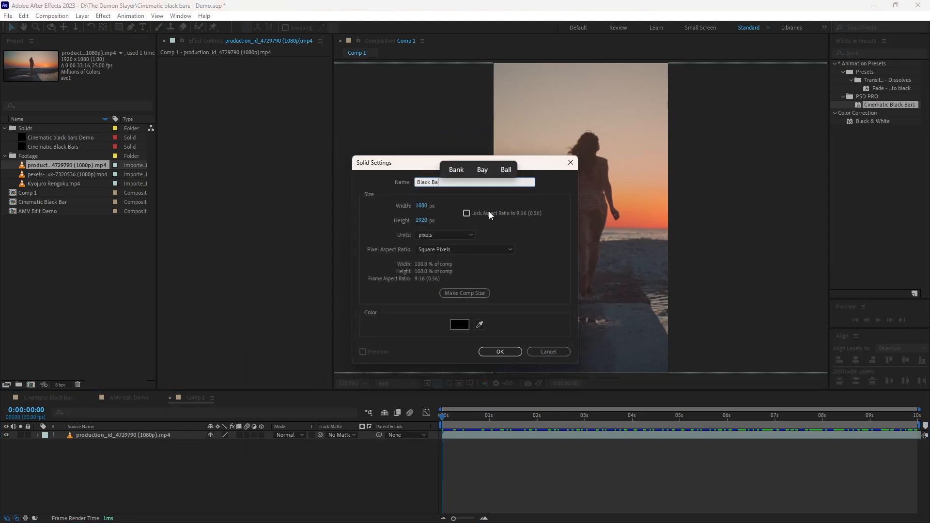
{"action": "left_click", "coordinate": [499, 351]}
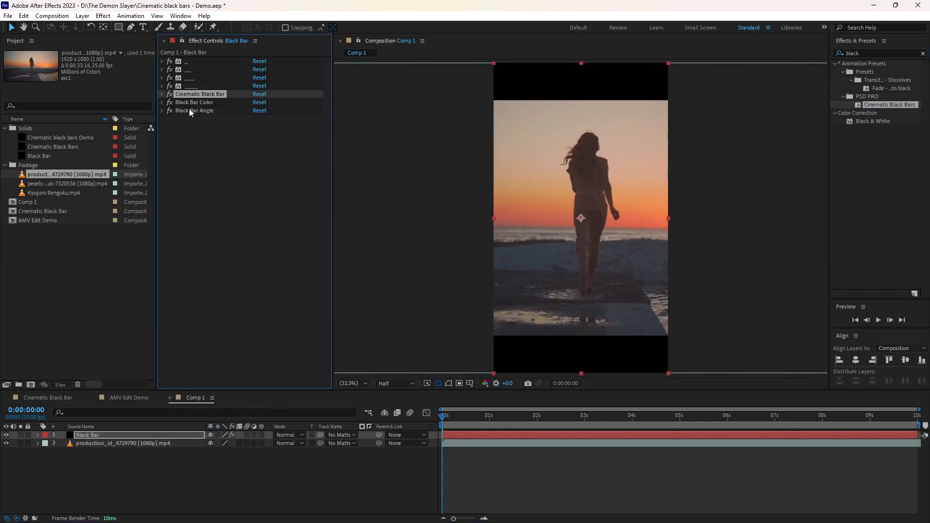
{"action": "left_click", "coordinate": [162, 93]}
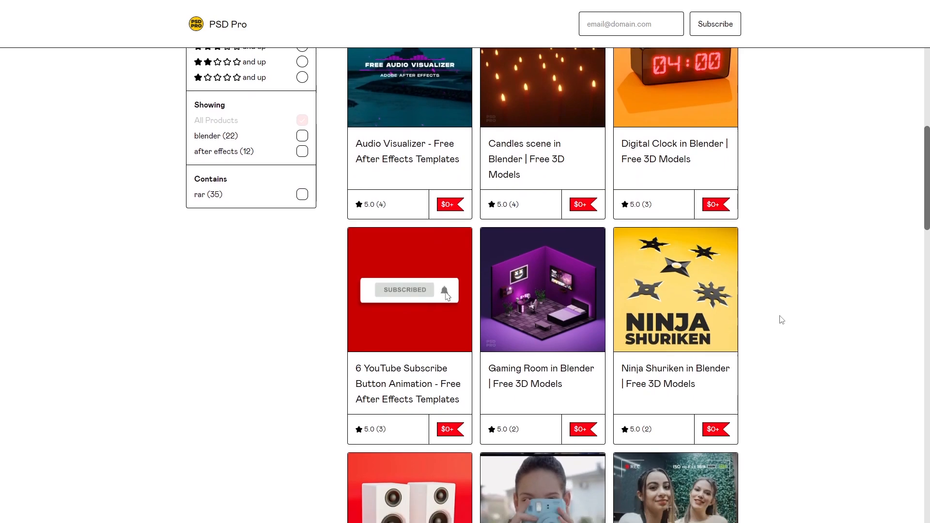
Step: Scroll through the PSD Pro Gumroad free-template catalogue
{"action": "scroll", "scroll_direction": "down", "scroll_amount": 3}
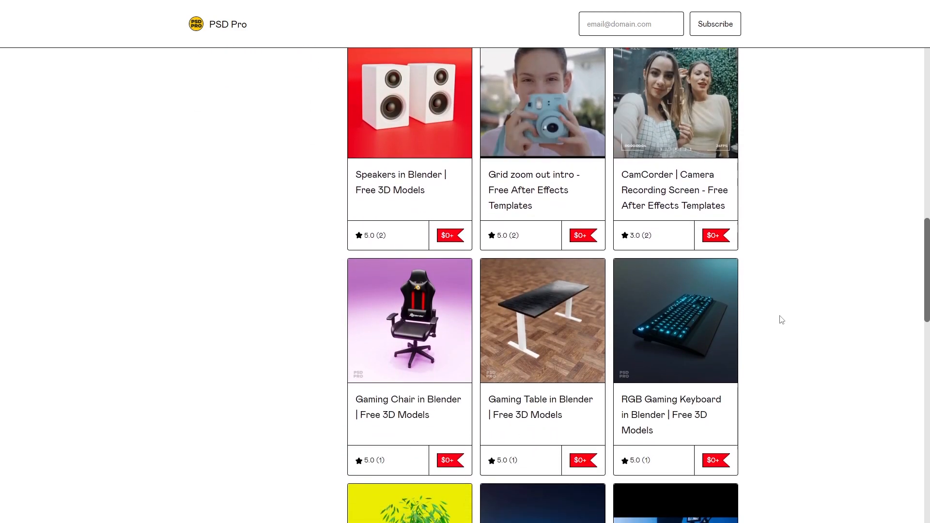
{"action": "scroll", "scroll_direction": "down", "scroll_amount": 3}
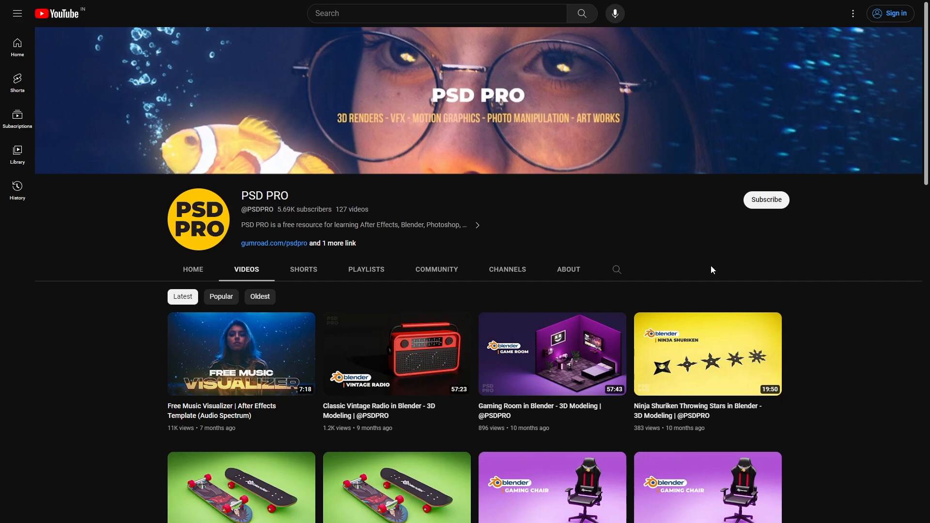
{"action": "scroll", "scroll_direction": "down", "scroll_amount": 3}
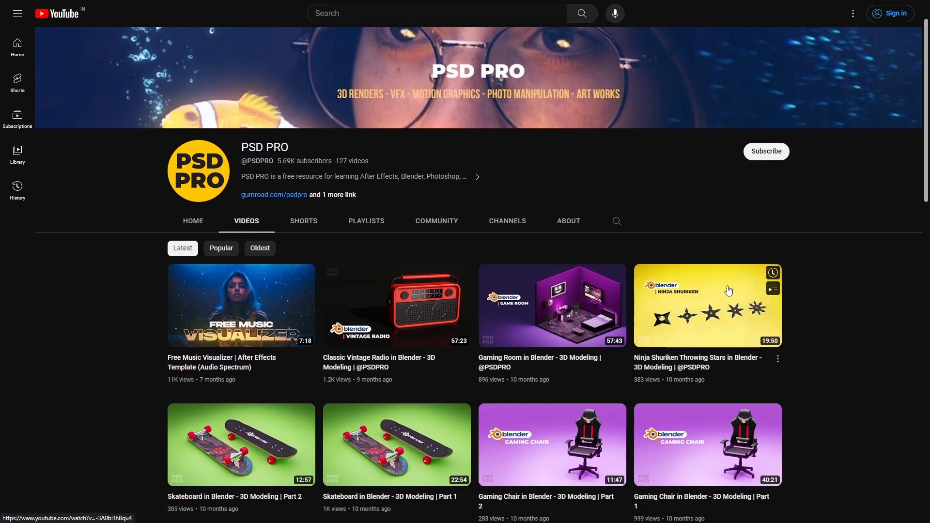